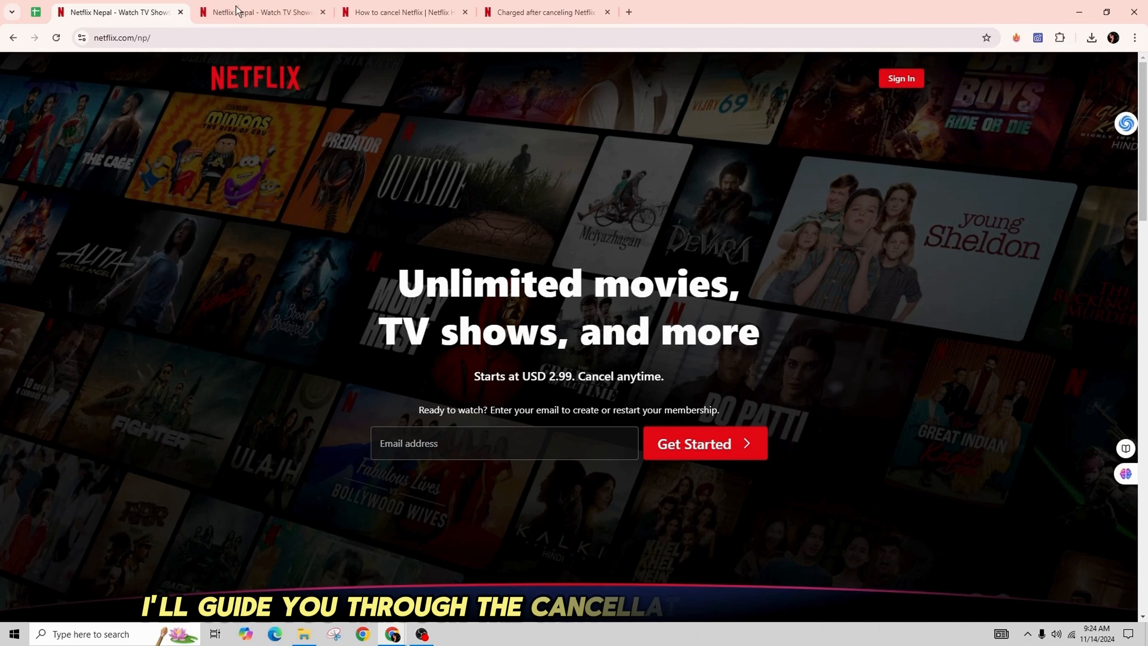
pyautogui.moveTo(181, 150)
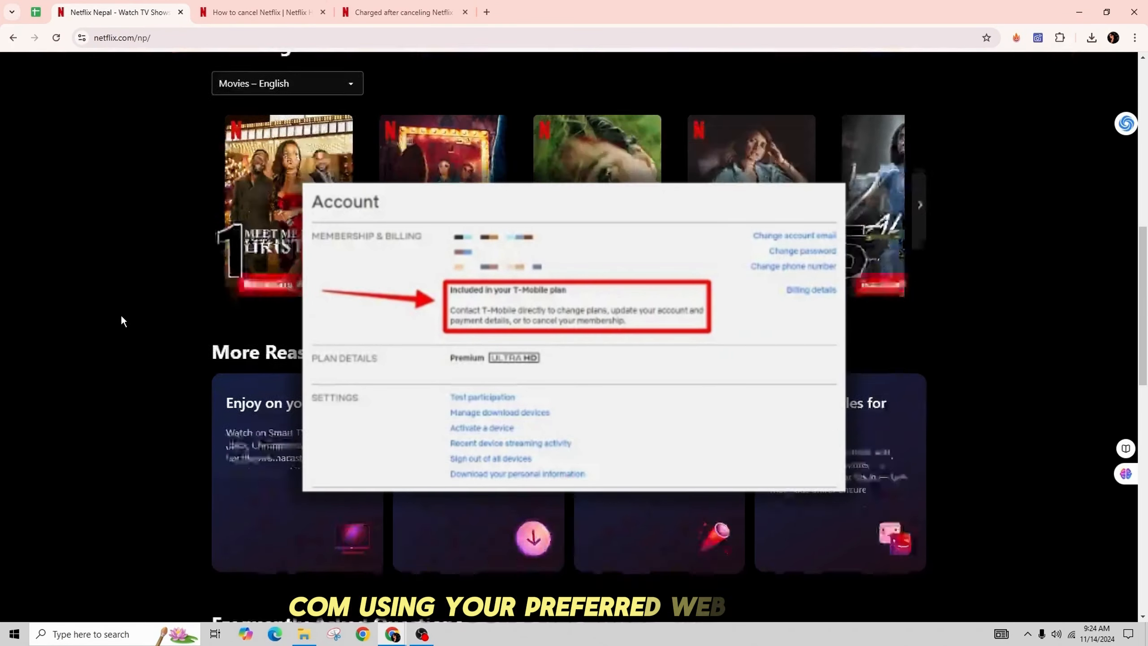
# Scroll the Netflix homepage, then switch to the 'How to cancel Netflix' help article tab.
pyautogui.scroll(-3)
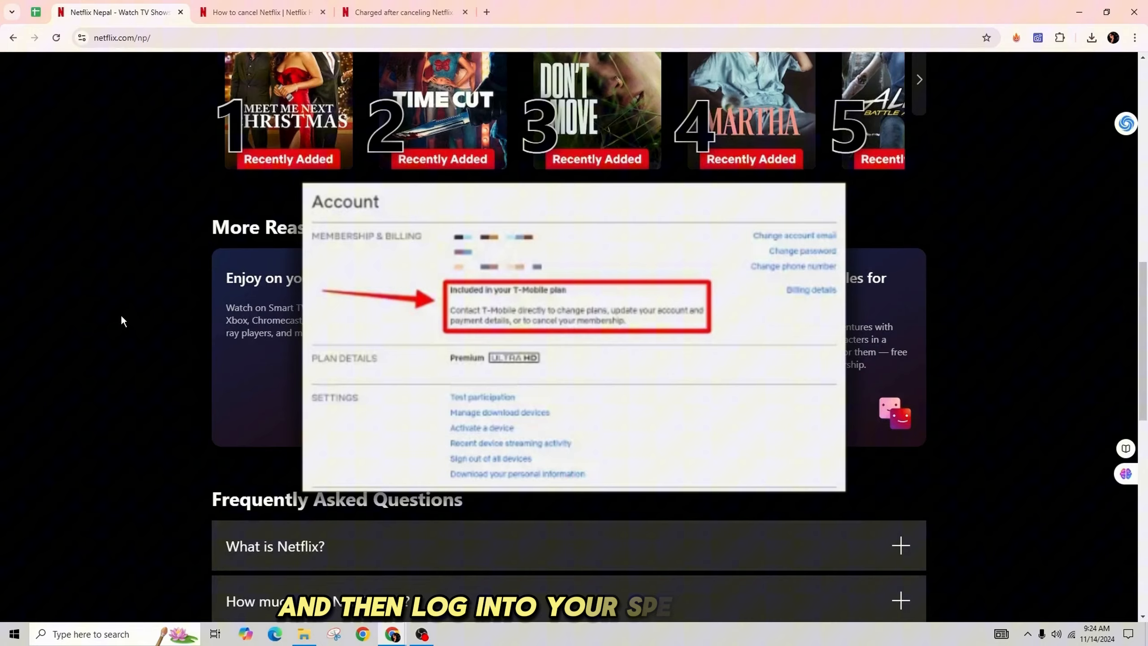
pyautogui.click(260, 12)
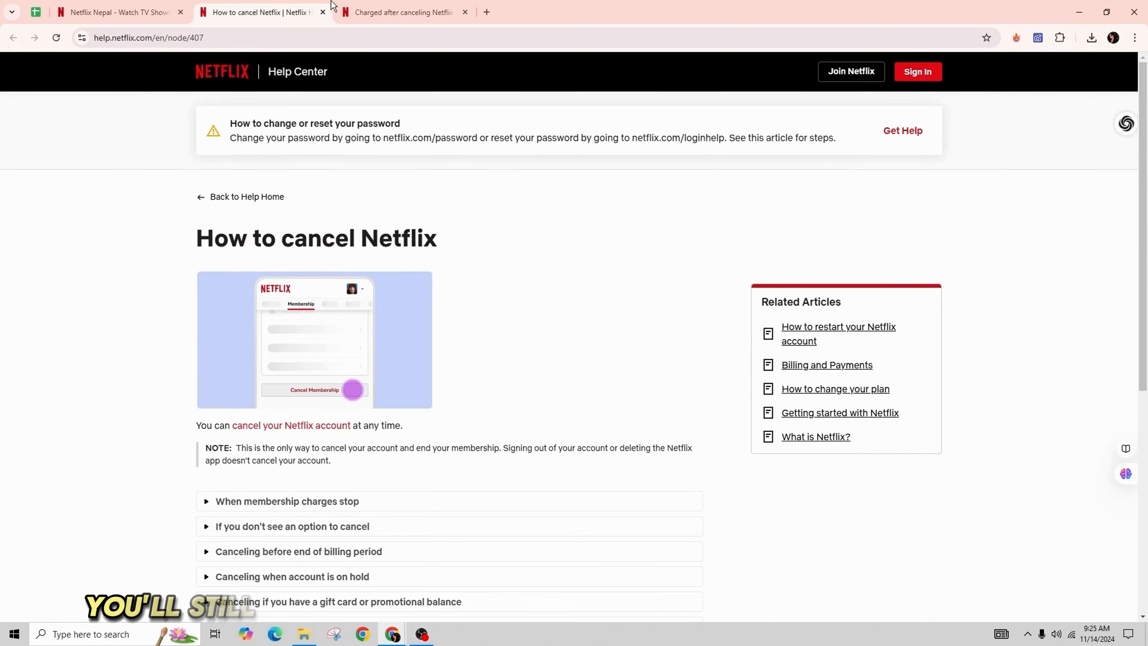
pyautogui.click(403, 12)
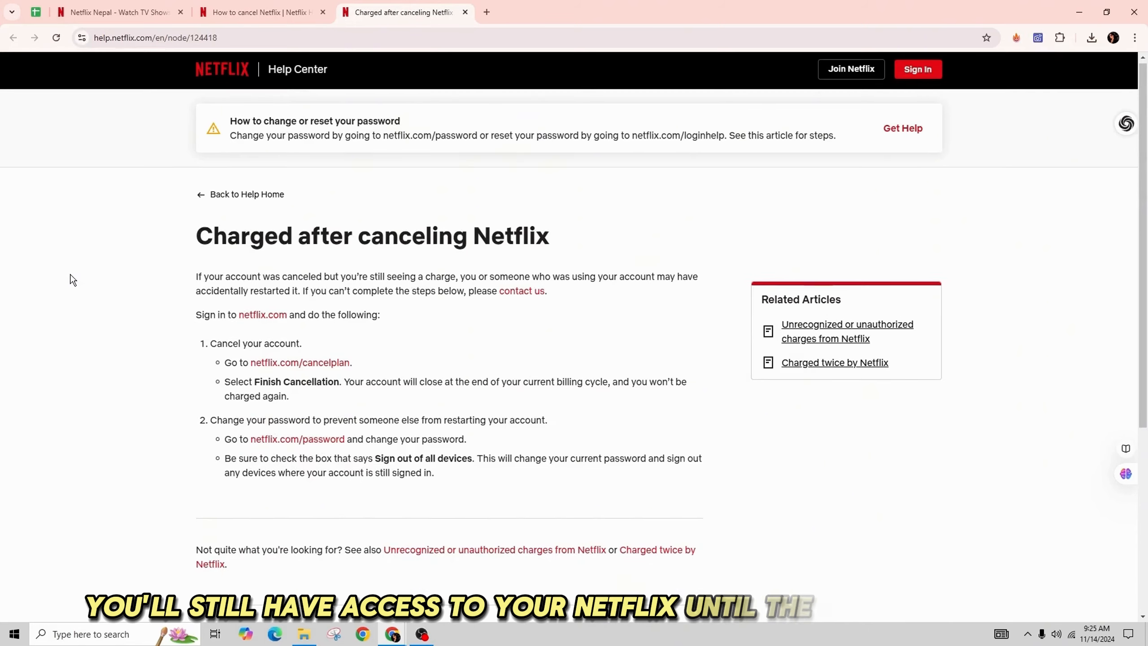
pyautogui.scroll(-3)
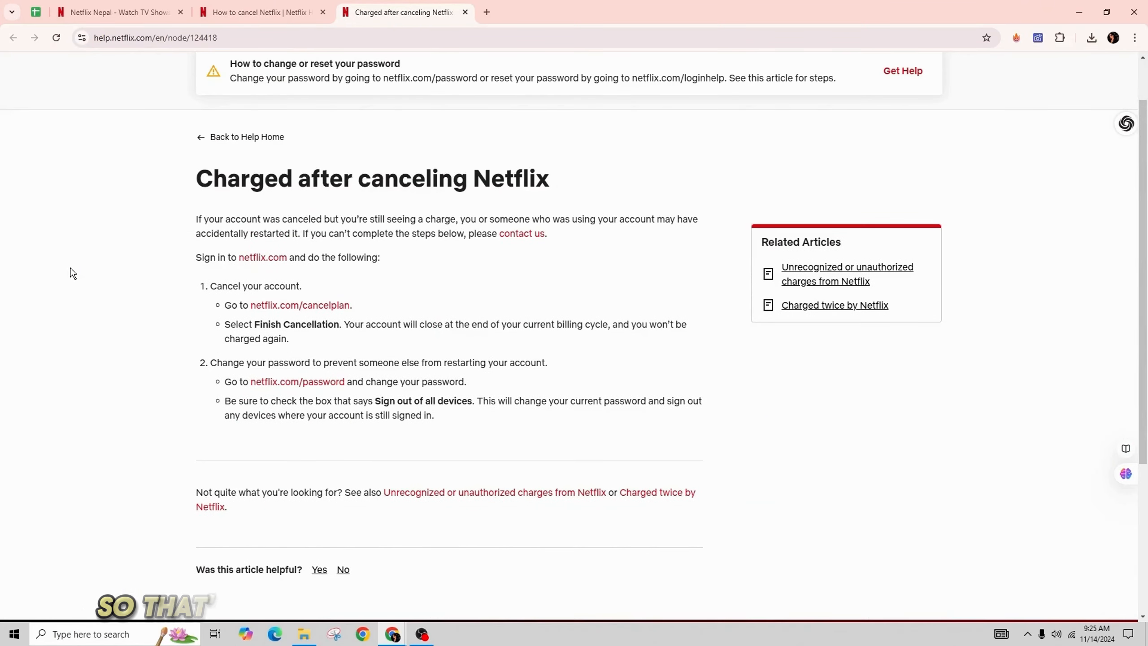
pyautogui.click(256, 12)
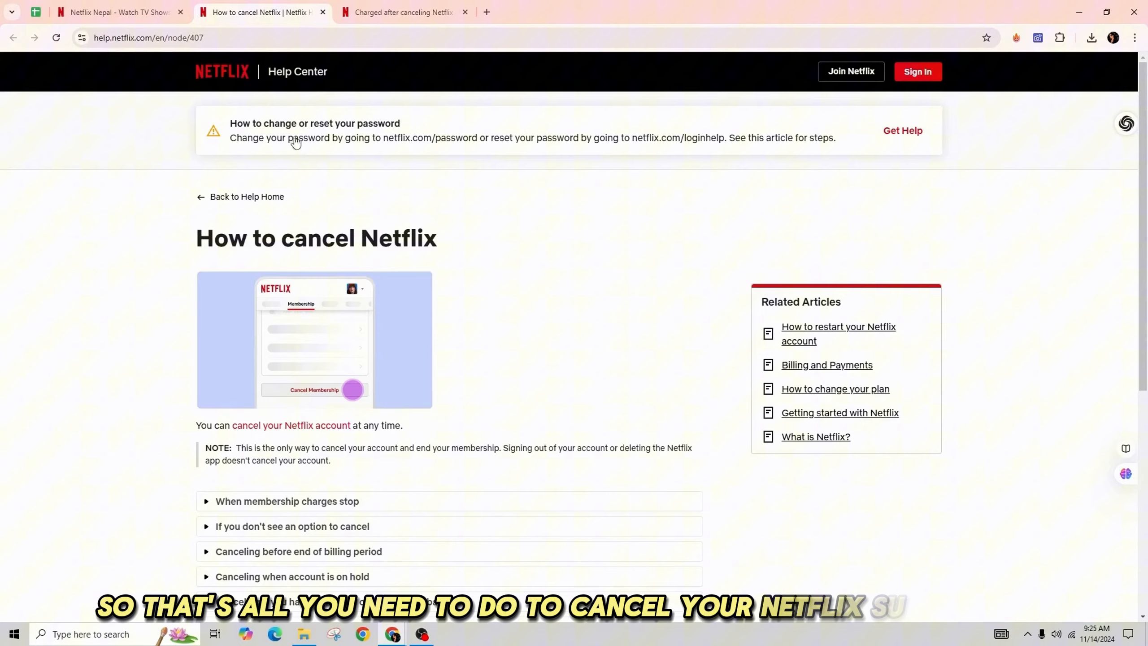
pyautogui.click(117, 12)
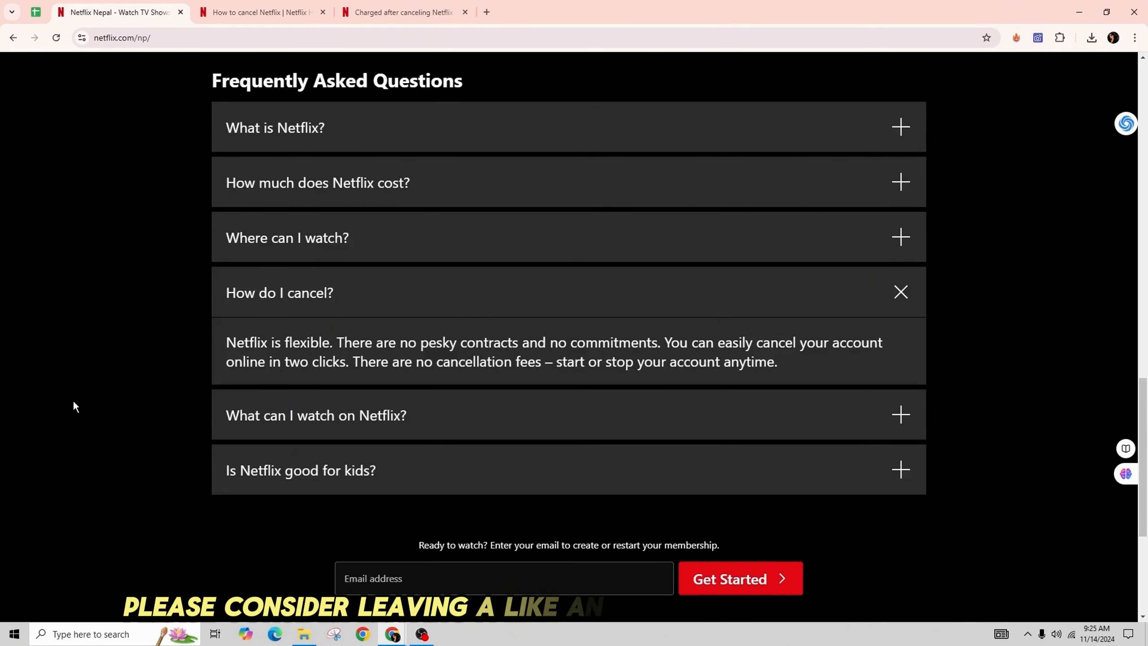
# Scroll the Netflix homepage back up to the 'Unlimited movies, TV shows, and more' banner.
pyautogui.scroll(3)
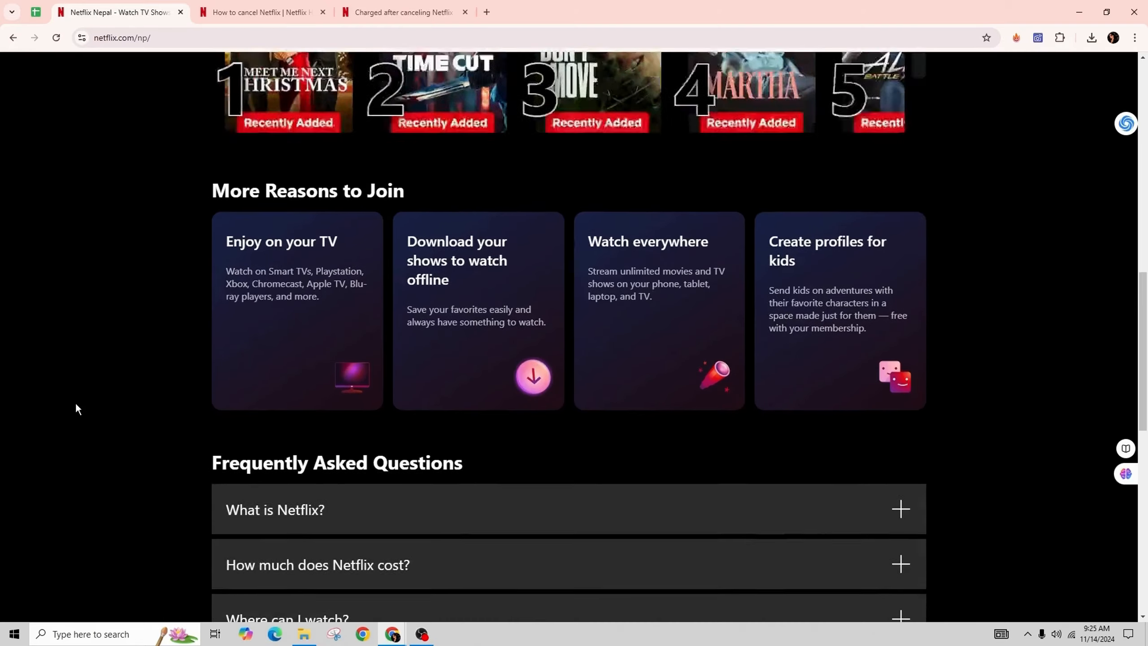
pyautogui.scroll(3)
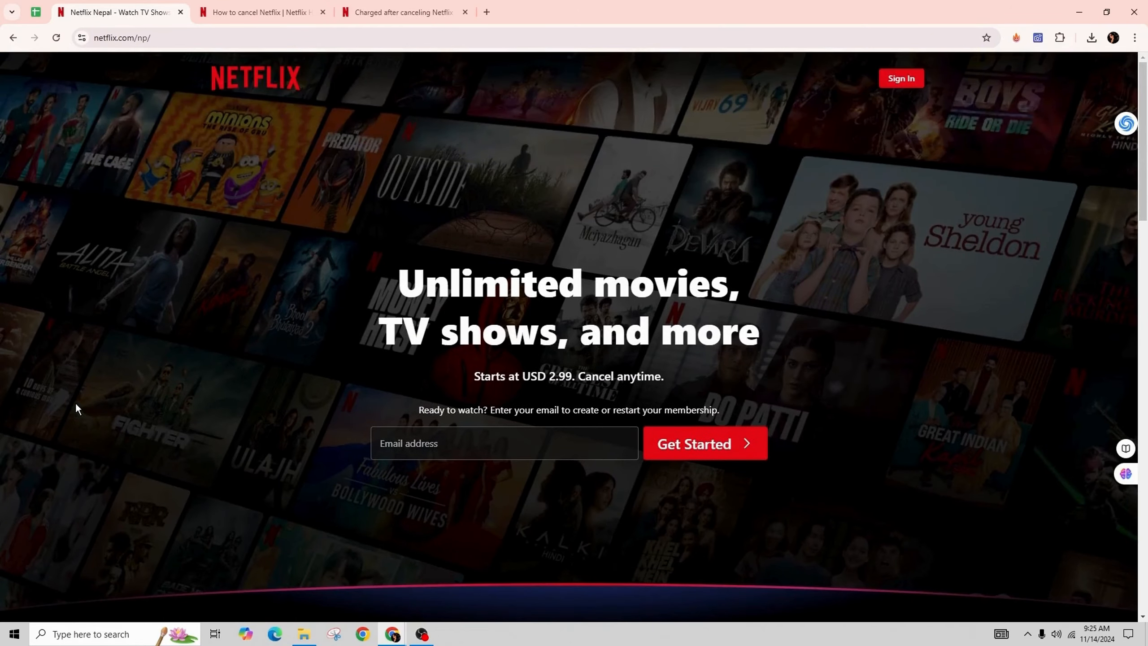